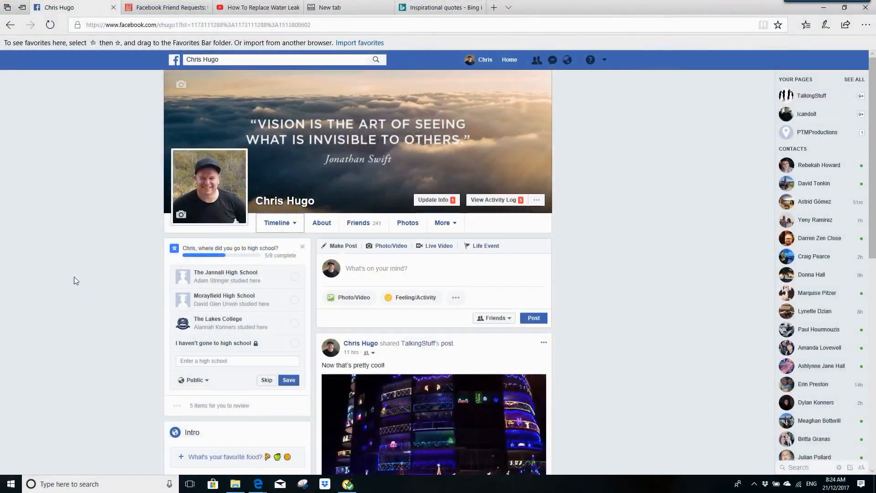
mouse_move(73, 278)
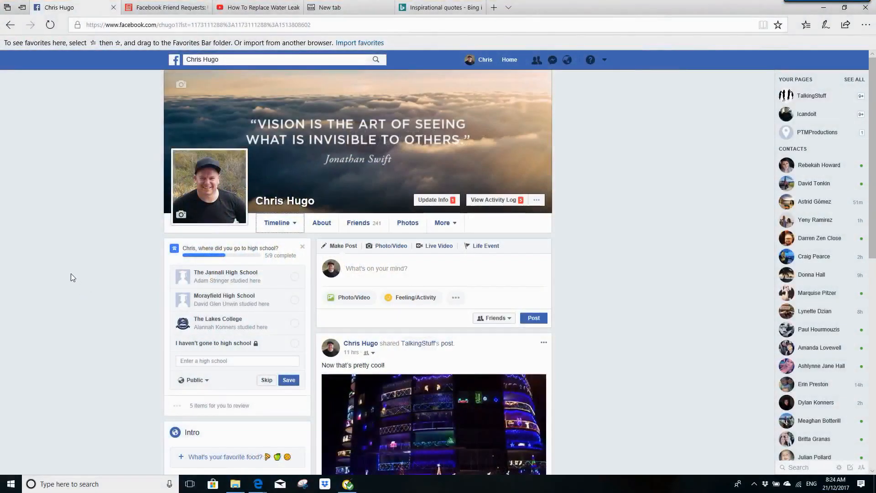
mouse_move(322, 223)
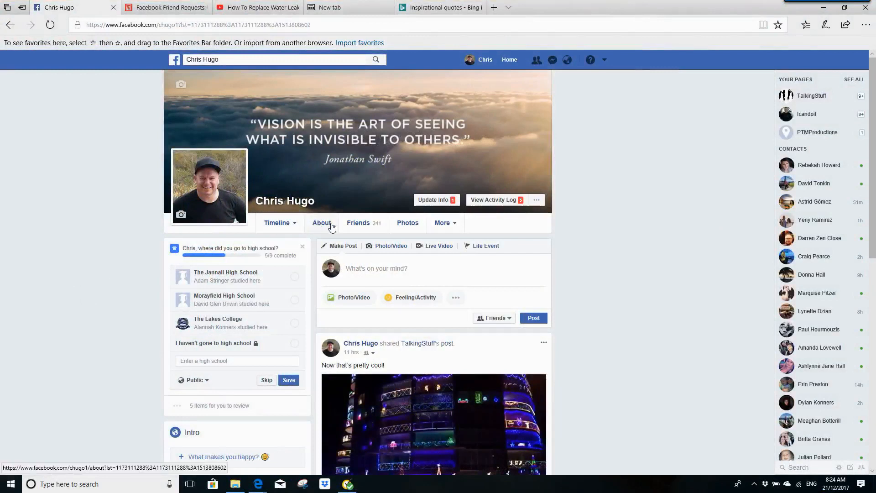
Step: Go to the profile's About tab, Details About You section
left_click(321, 223)
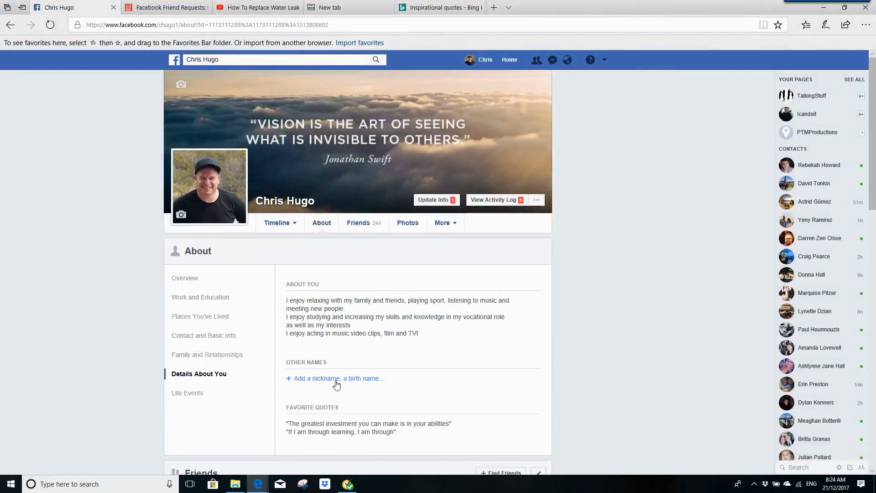
Step: Save the nickname 'chugo' under Other Names, not shown at top of profile
left_click(335, 379)
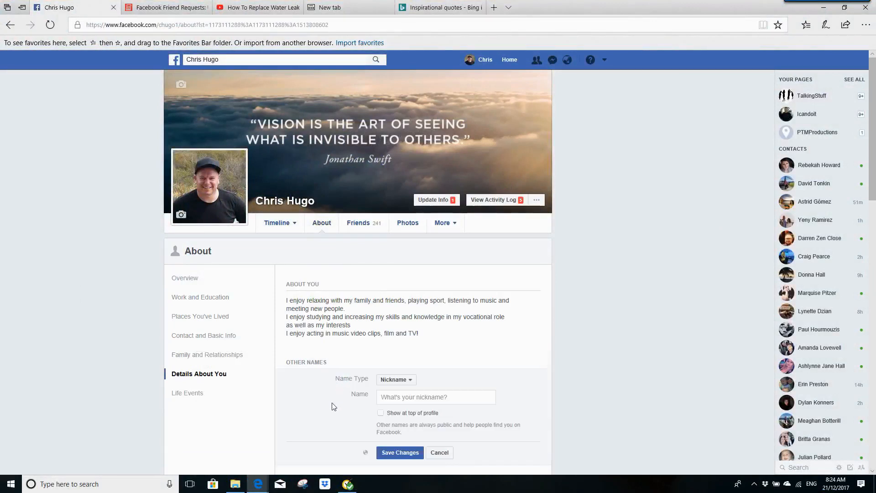
scroll("down", 3)
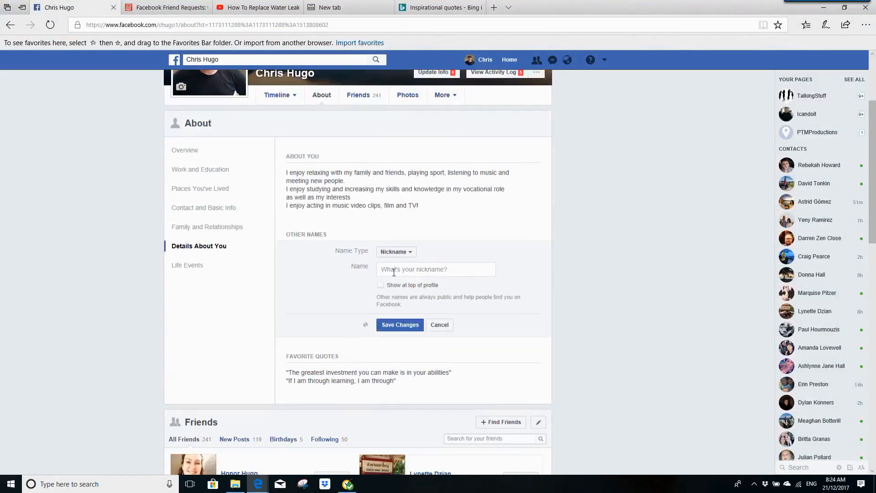
type("chugo")
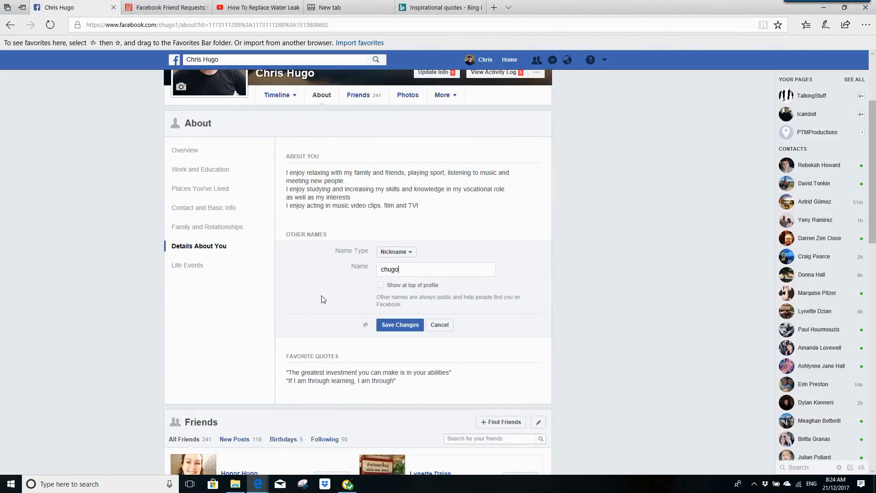
mouse_move(379, 296)
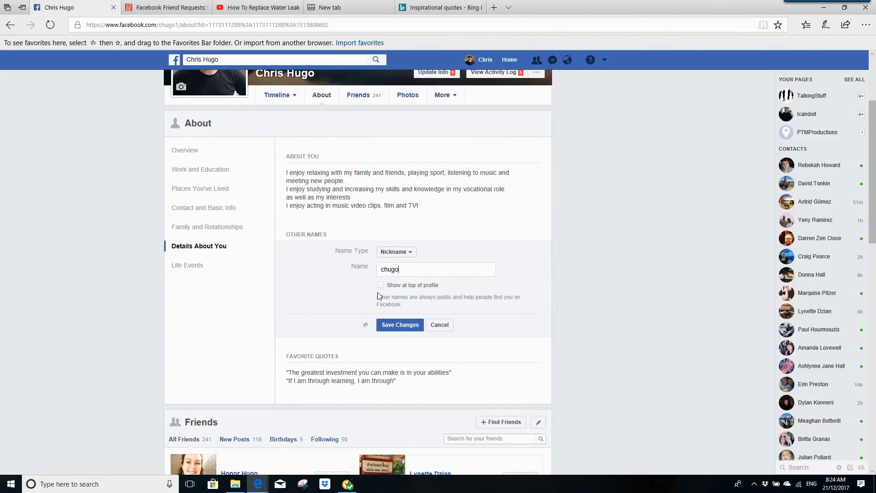
left_click(380, 285)
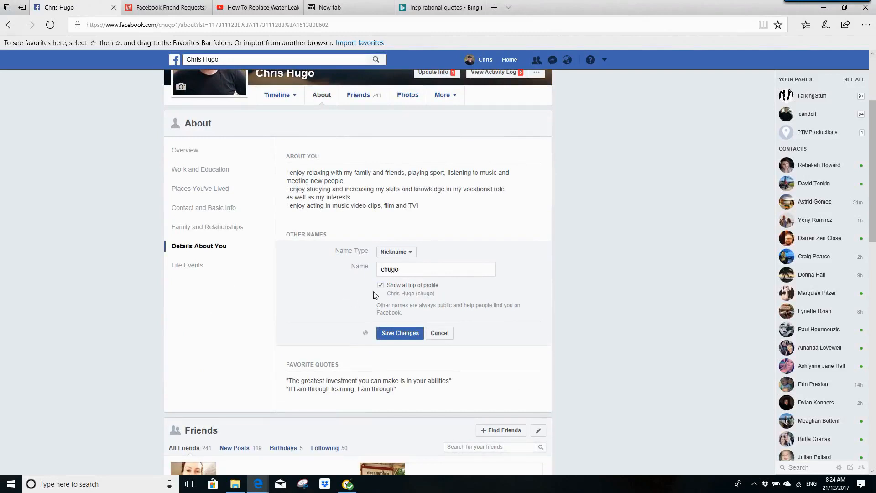
left_click(381, 285)
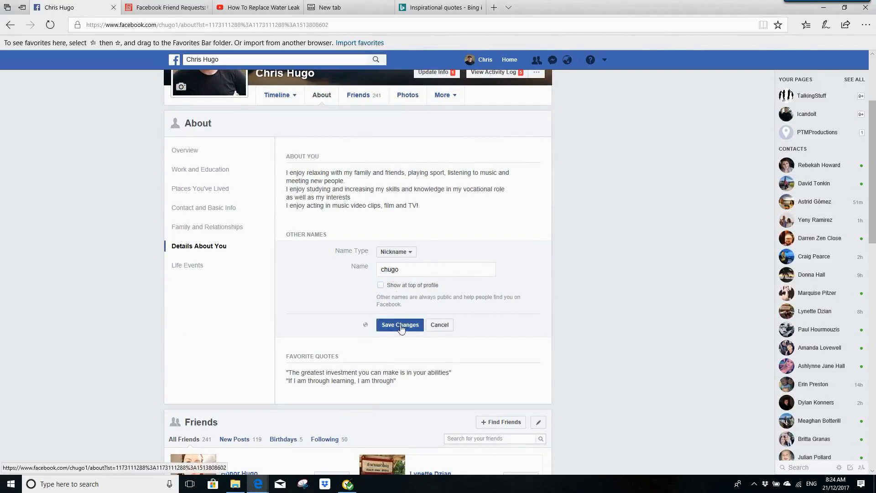
left_click(401, 325)
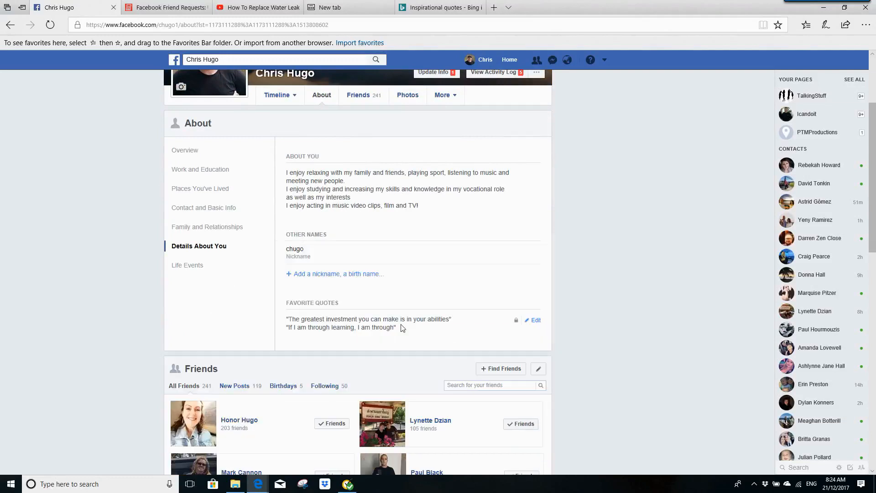
mouse_move(378, 287)
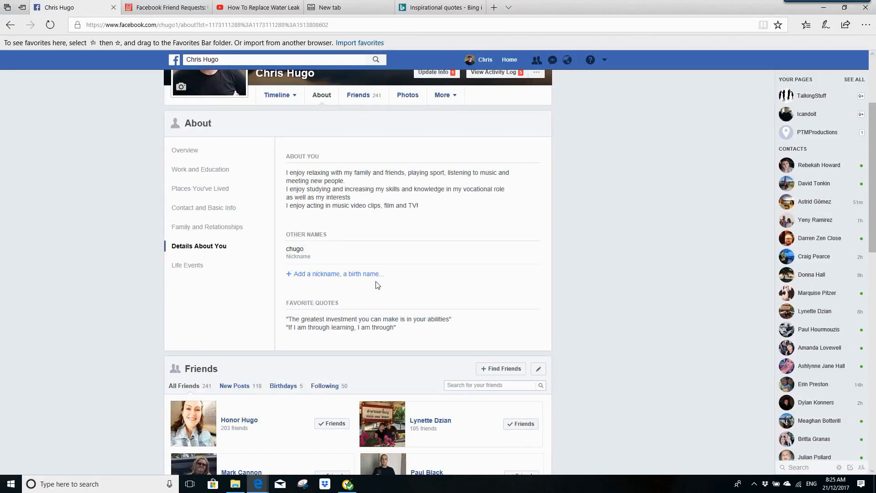
left_click(524, 249)
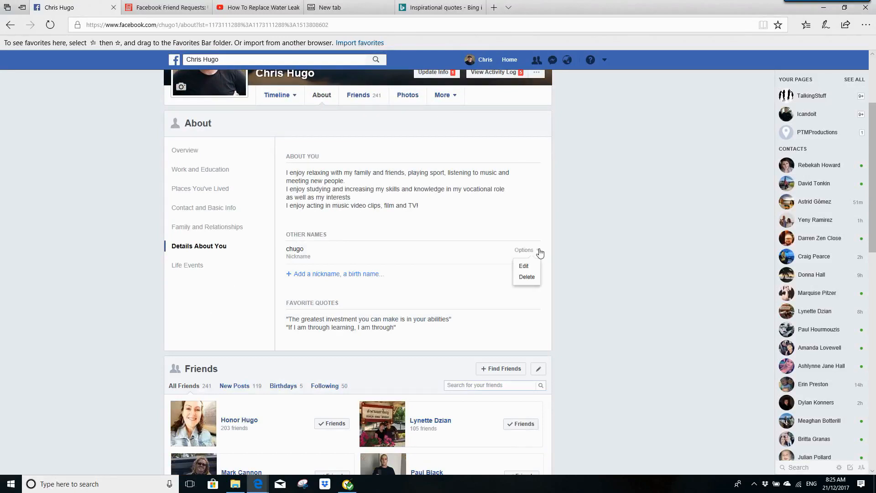
mouse_move(523, 267)
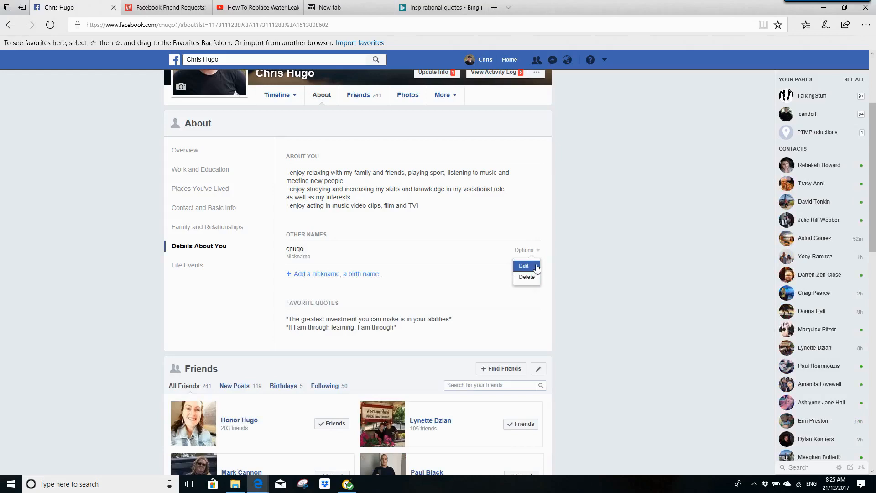